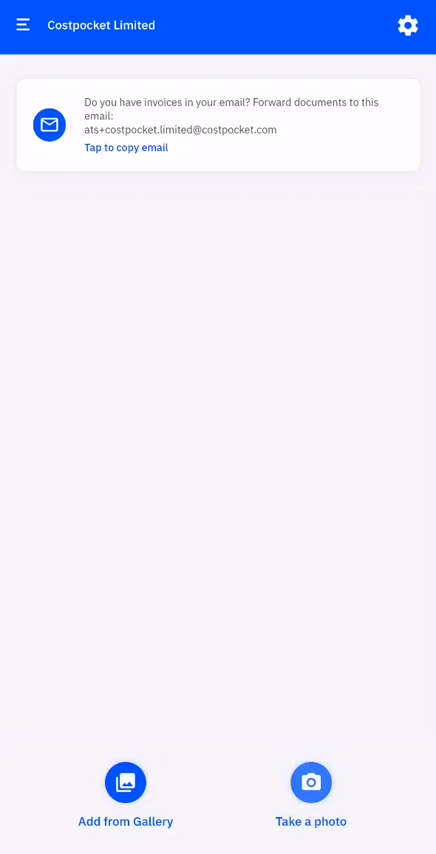
Step: Start a new receipt with 'Take a photo', bringing up the camera
{"action": "left_click", "coordinate": [311, 782]}
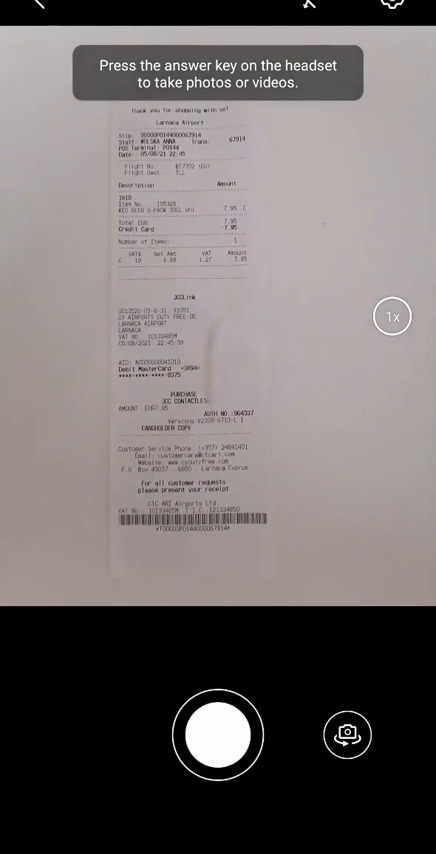
Step: Capture the airport receipt photo and fill the comment with 'Project 89'
{"action": "left_click", "coordinate": [218, 733]}
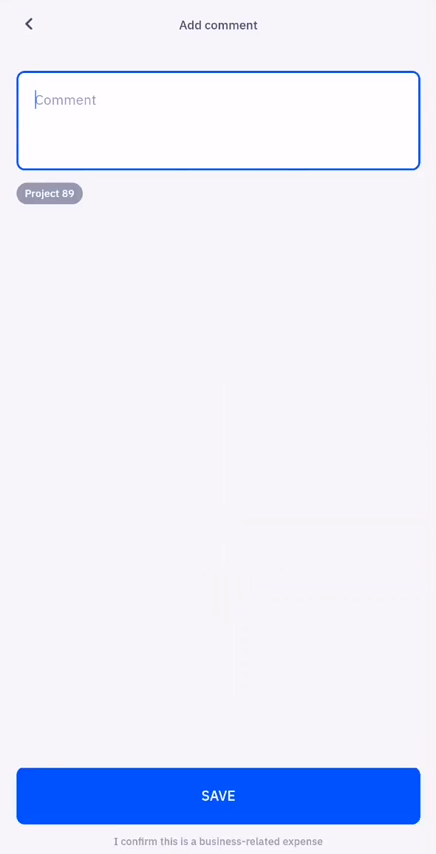
{"action": "left_click", "coordinate": [217, 110]}
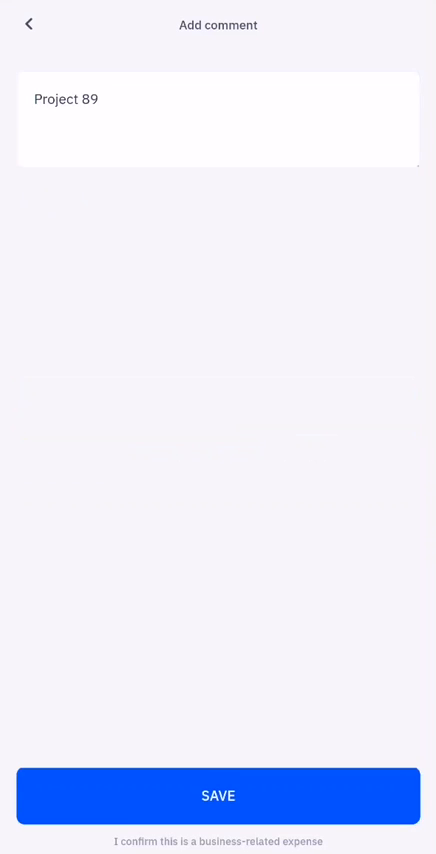
Step: Save the 'Project 89' comment for the photographed receipt
{"action": "left_click", "coordinate": [218, 796]}
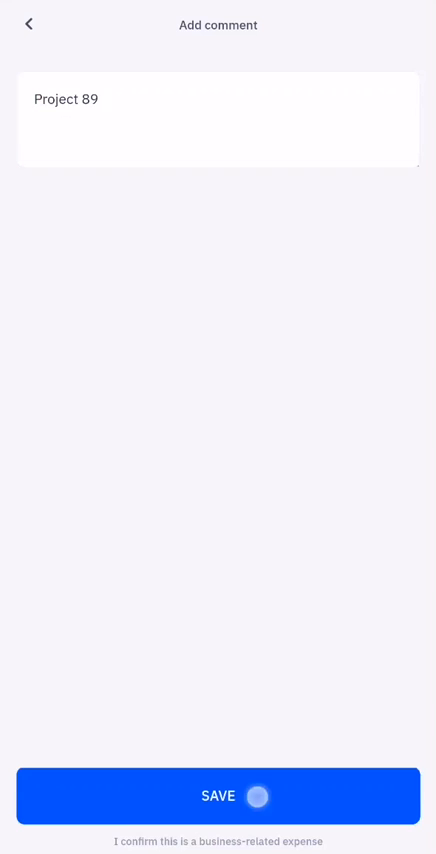
Step: Save the comment and proceed to the digitized receipt review (CTC-ARI Airports, EUR 7.95)
{"action": "left_click", "coordinate": [218, 796]}
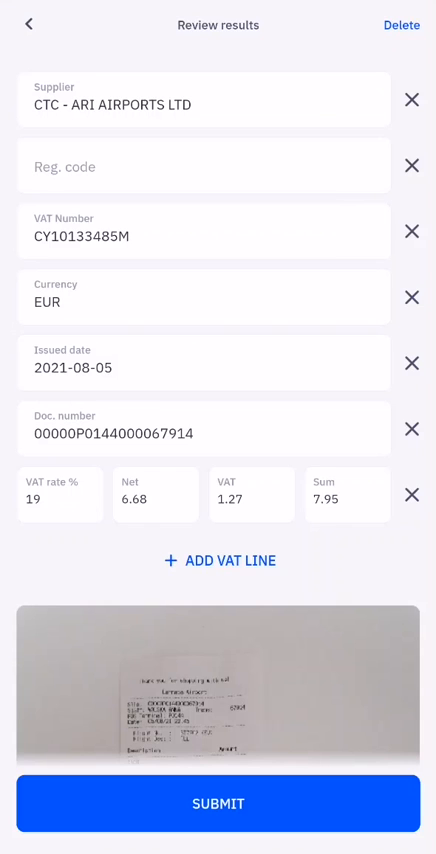
Step: Submit the CTC-ARI Airports 7.95 € expense and go to the accounting integrations settings
{"action": "left_click", "coordinate": [218, 804]}
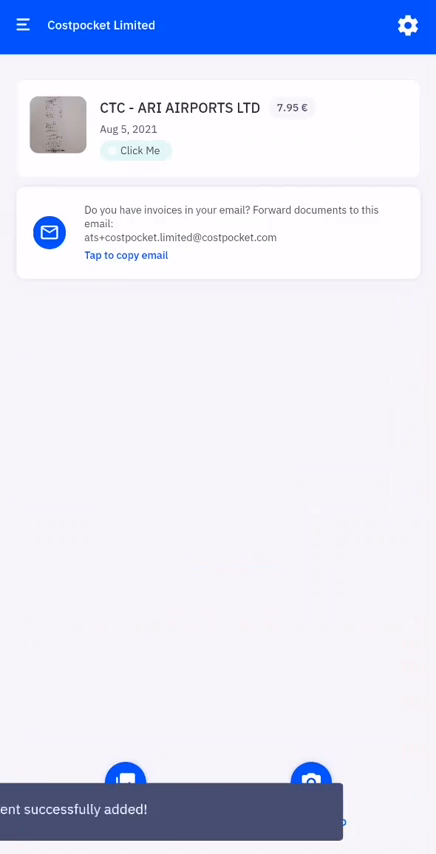
{"action": "left_click", "coordinate": [137, 150]}
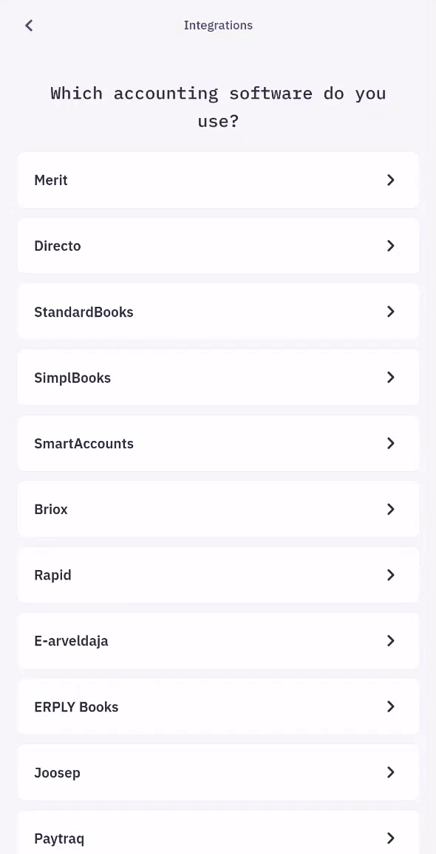
Step: Return to the Settings overview and copy the invoice forwarding email address to the clipboard
{"action": "scroll", "scroll_direction": "down", "scroll_amount": 3}
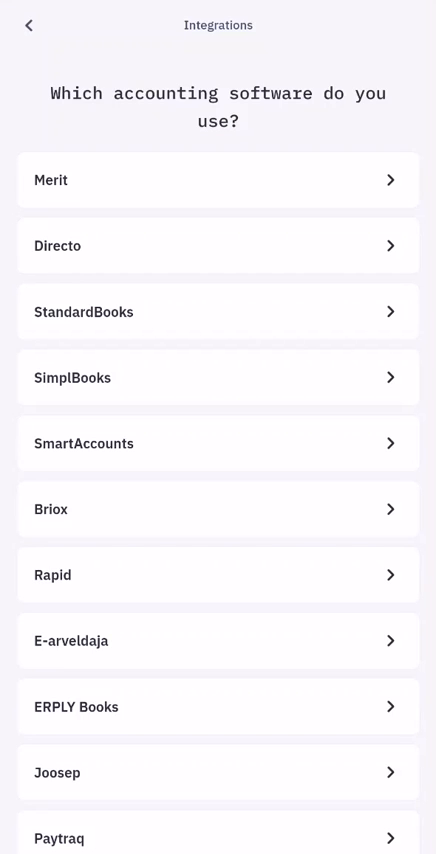
{"action": "left_click", "coordinate": [29, 25]}
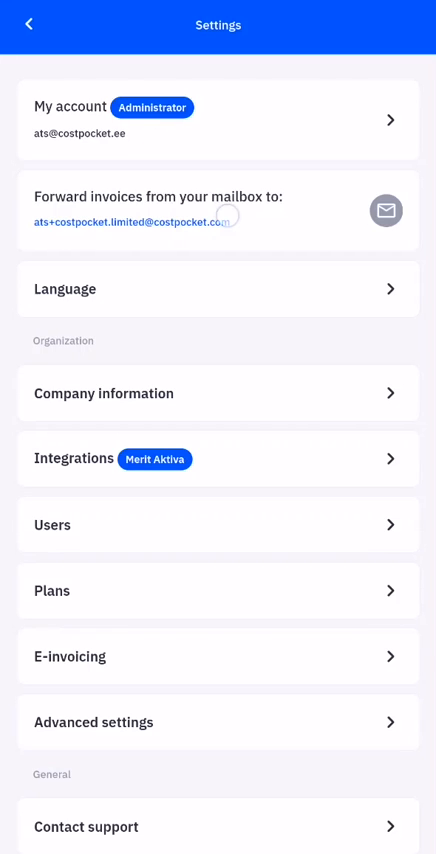
{"action": "left_click", "coordinate": [387, 210]}
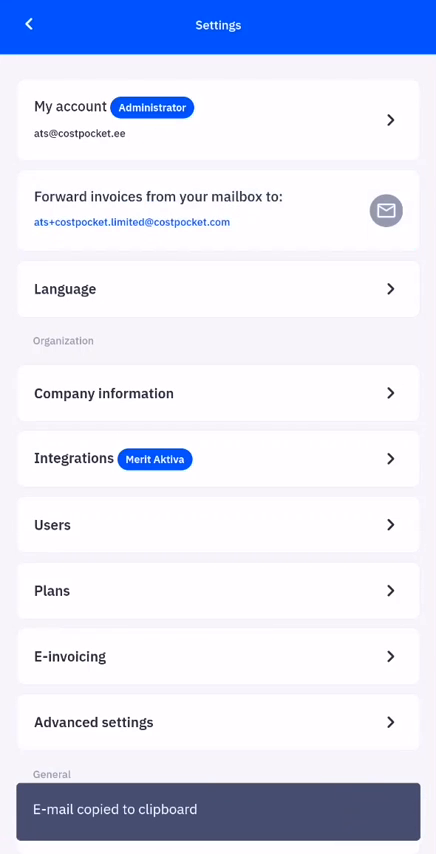